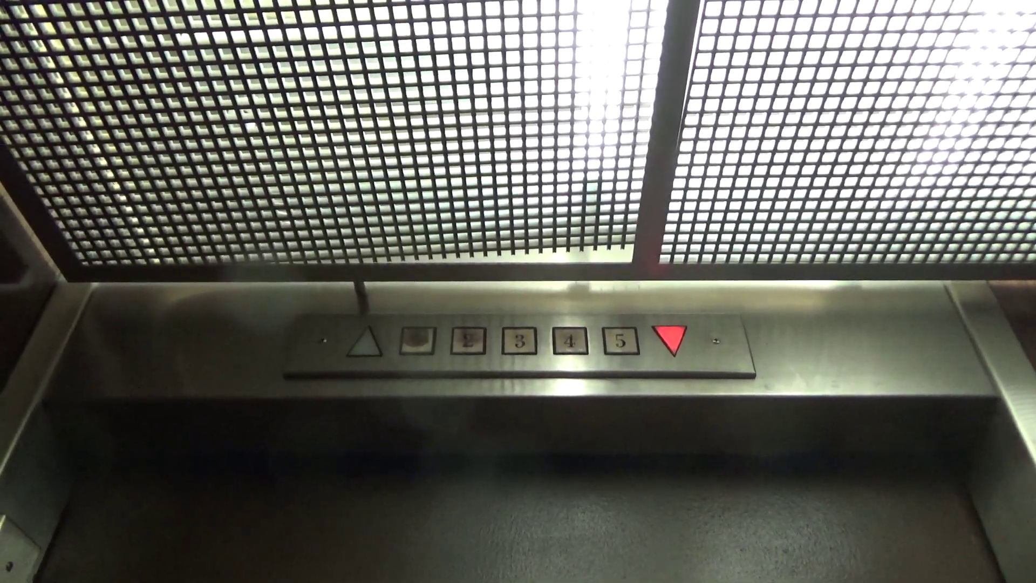
left_click(468, 344)
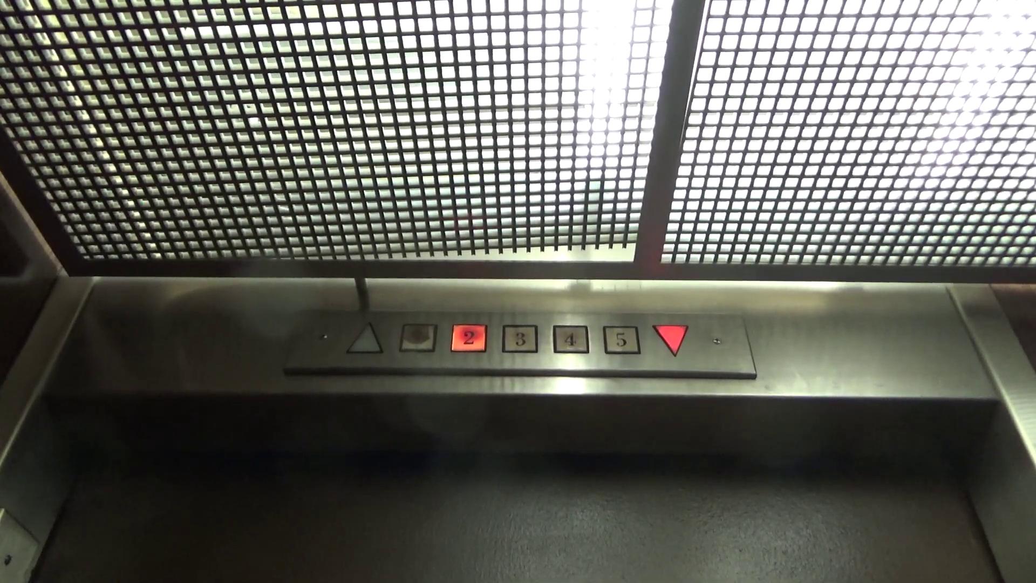